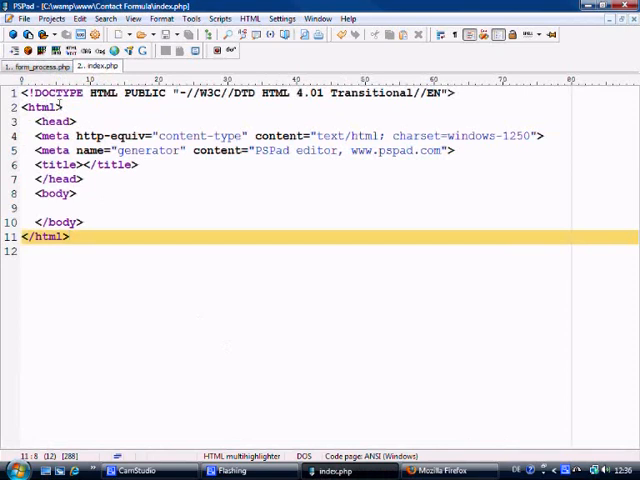
# Write 'Contact Form' between the title tags of index.php after glancing at form_process.php
pyautogui.click(38, 66)
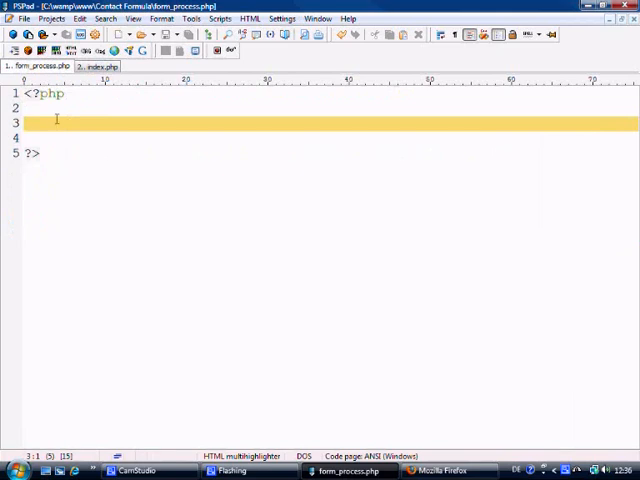
pyautogui.click(96, 66)
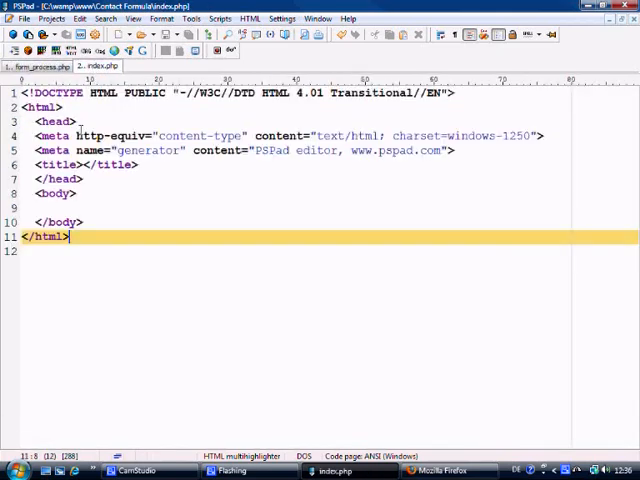
pyautogui.click(84, 164)
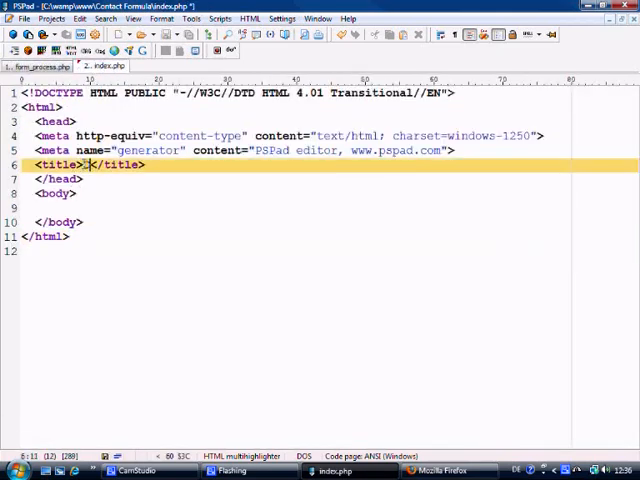
pyautogui.write('Contact')
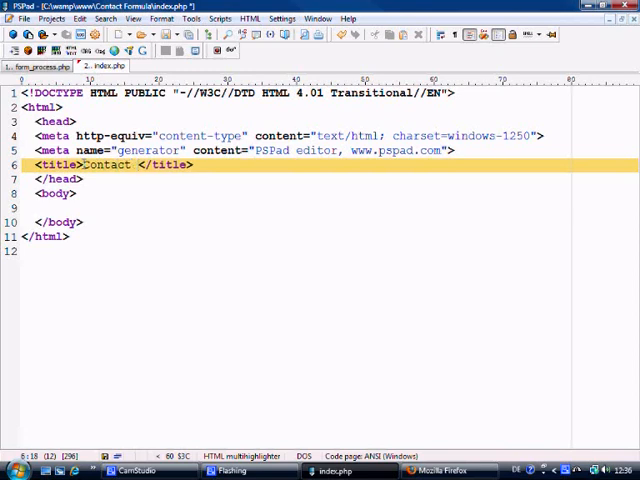
pyautogui.write('Form')
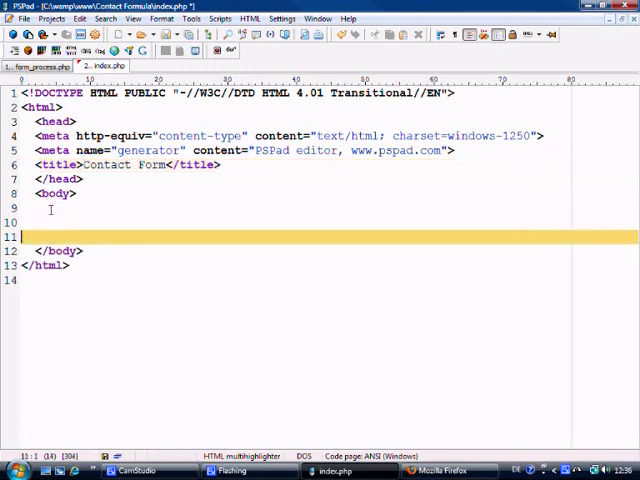
# Add an <h1>Contact Form</h1> heading followed by an <hr> rule in the body
pyautogui.write('<h1>')
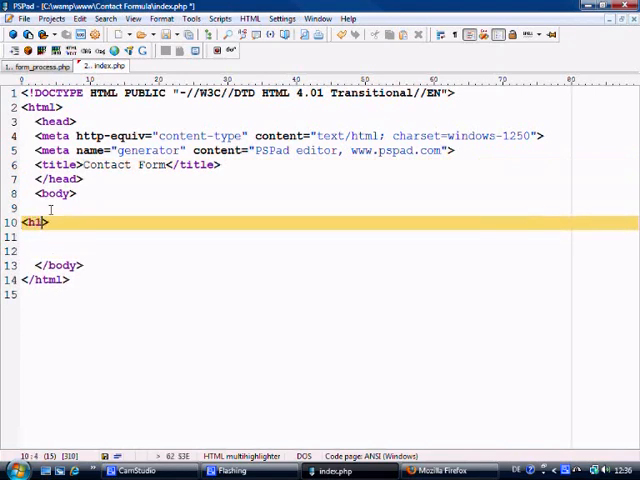
pyautogui.write('</h1>')
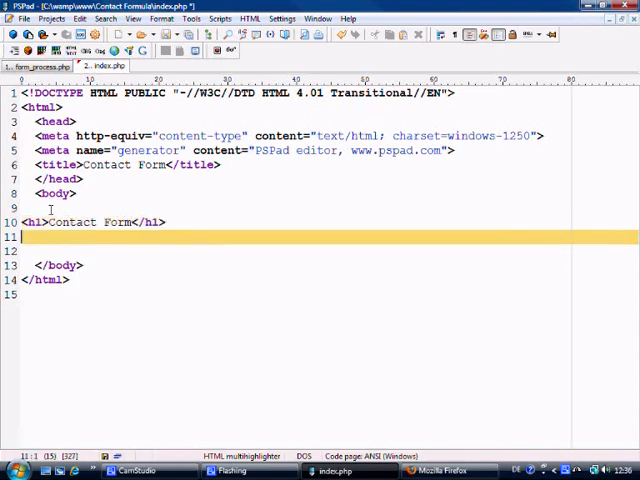
pyautogui.write('<hr>')
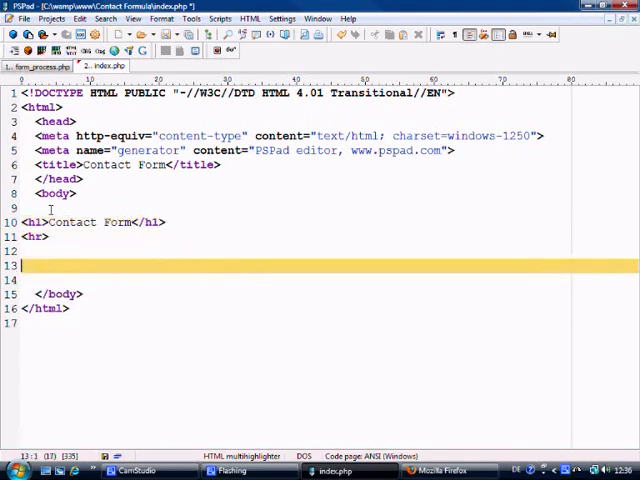
# Add a form with action='form_process.php' and method='post' plus its closing tag
pyautogui.write('<form action>')
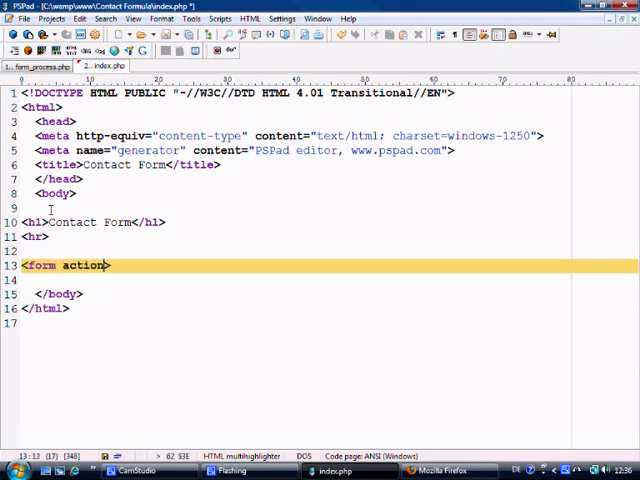
pyautogui.write('="')
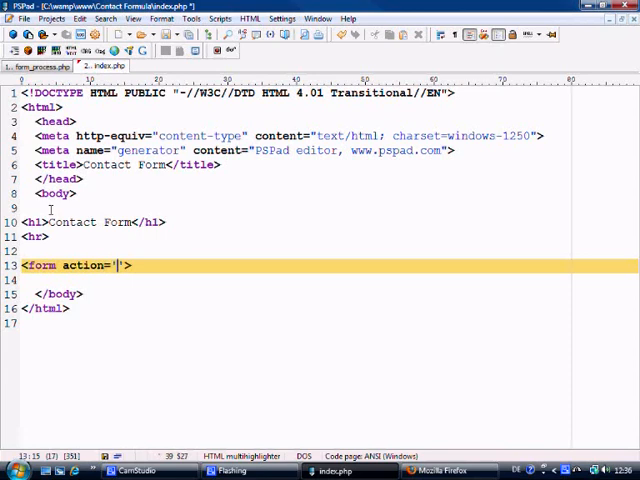
pyautogui.write('form_p')
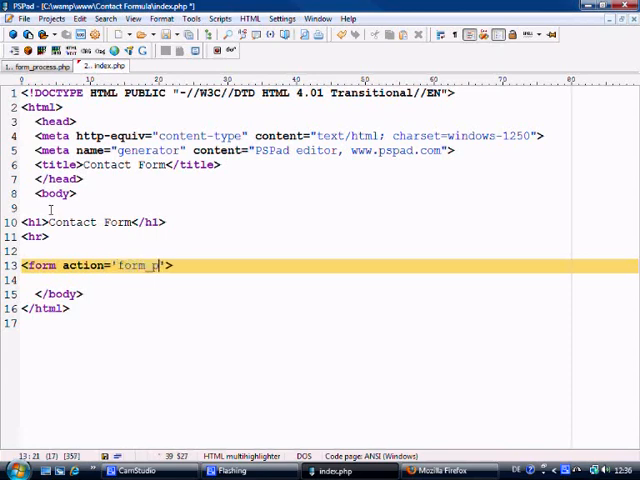
pyautogui.write('rocess.php')
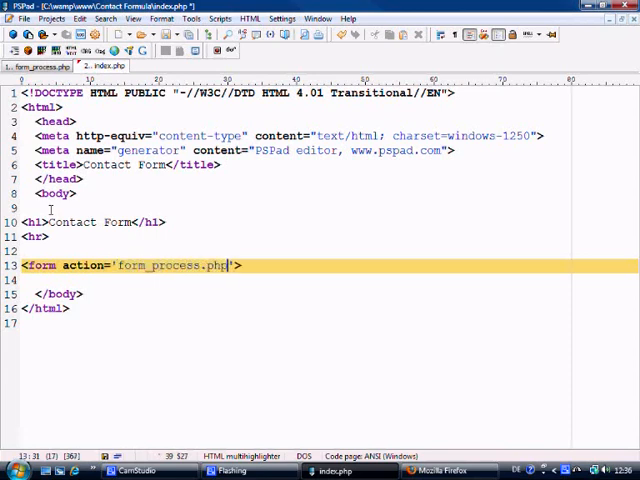
pyautogui.write('method')
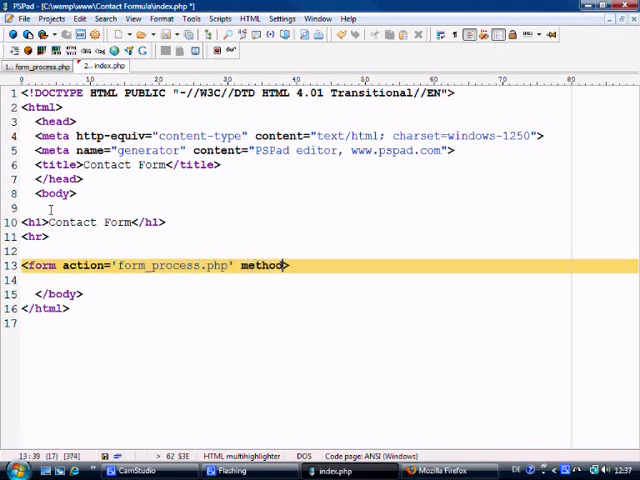
pyautogui.write("='pos'")
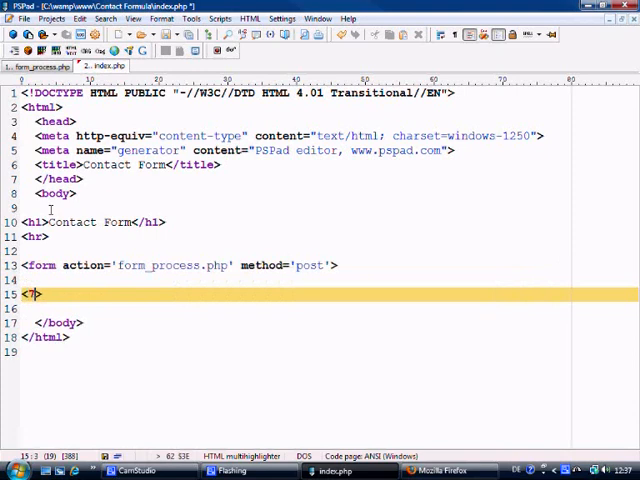
pyautogui.write('form>')
pyautogui.click(328, 280)
pyautogui.write('</')
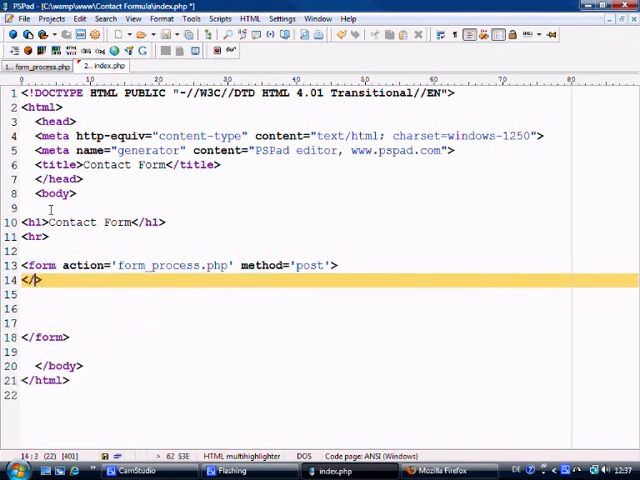
# Write <table cellspacing='10' cellpadding='10' width='750'> and its closing </table> inside the form
pyautogui.write('table cellsp')
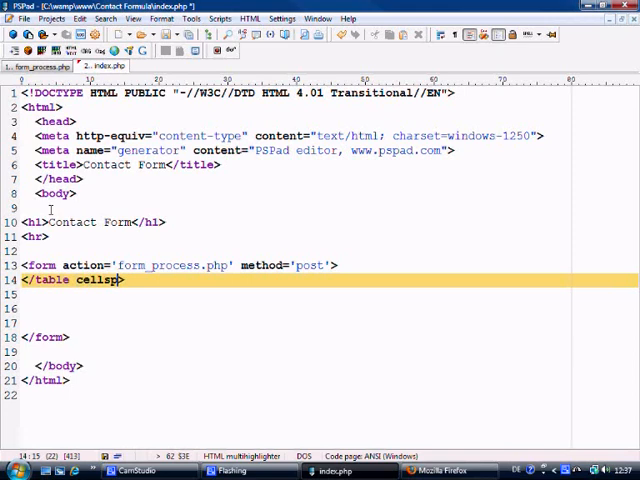
pyautogui.write('ac')
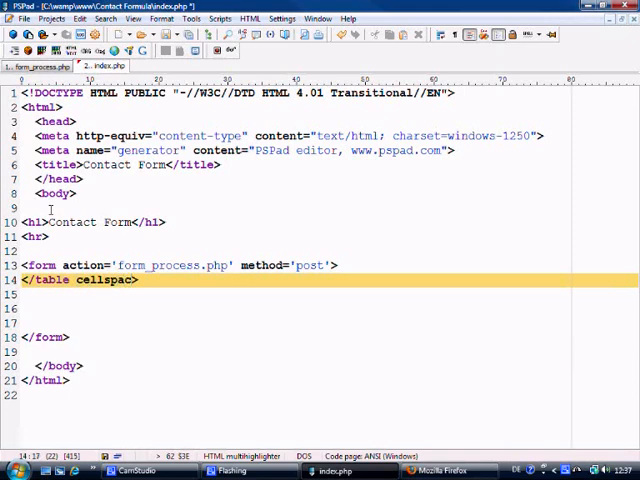
pyautogui.write('ing')
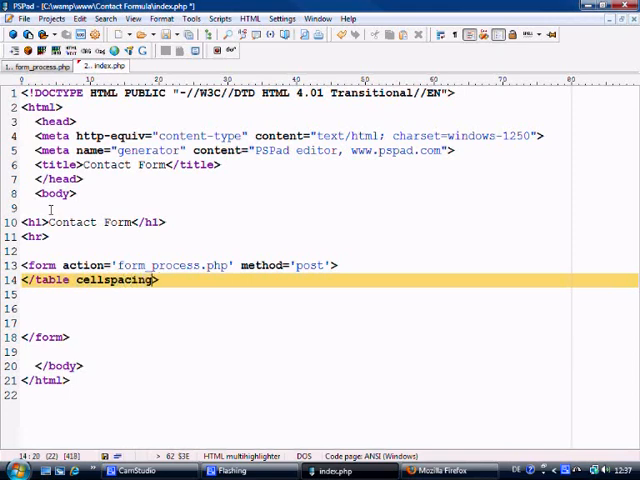
pyautogui.write("='10'")
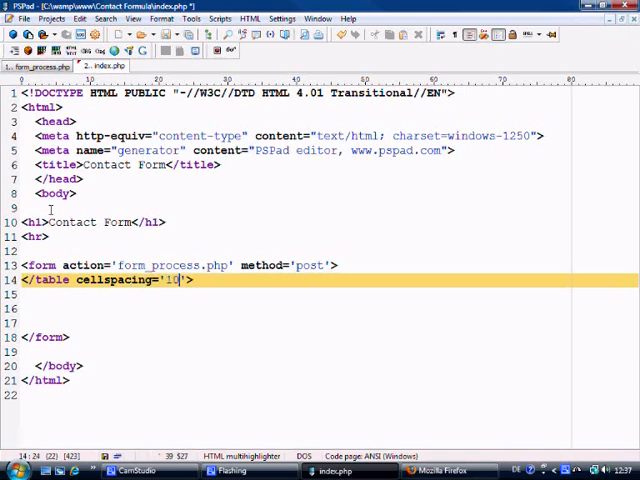
pyautogui.write('cellpadding')
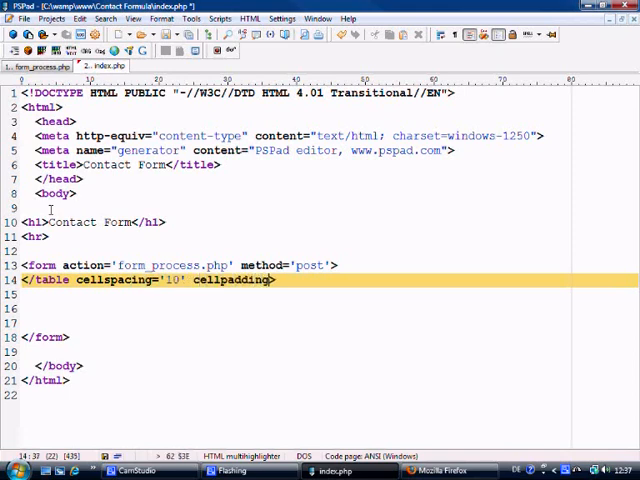
pyautogui.write("10'")
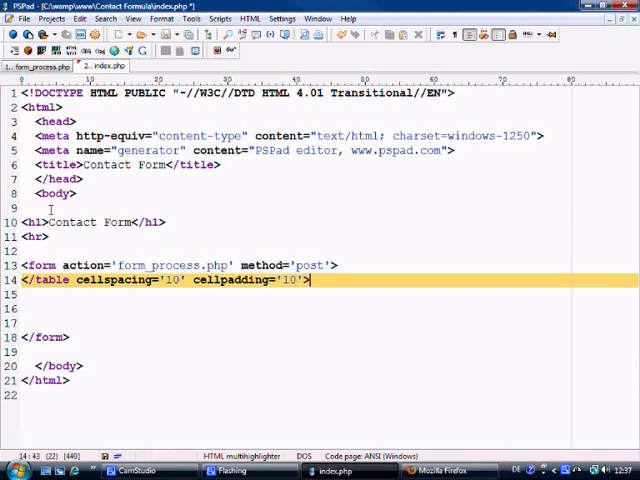
pyautogui.write("width='750")
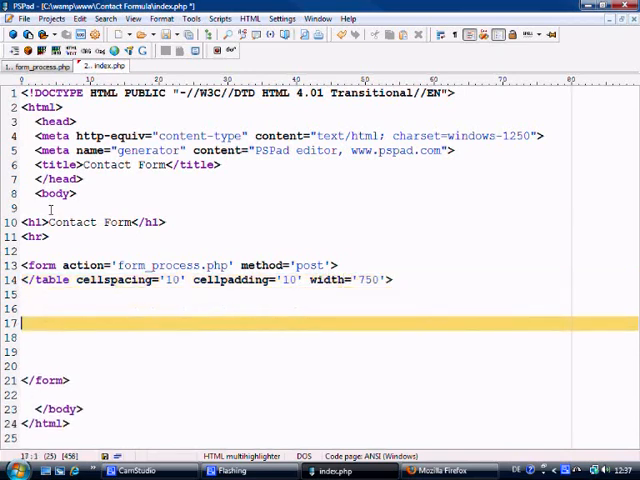
pyautogui.write('<7table>')
pyautogui.click(328, 308)
pyautogui.write('<>')
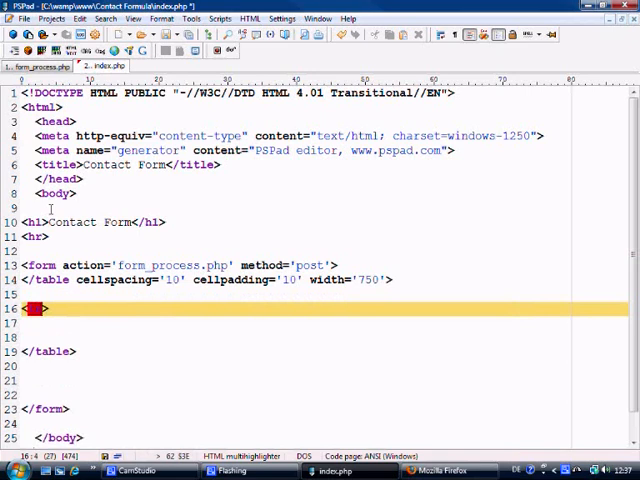
# Start a table row whose first cell holds a bold 'Name:' label
pyautogui.write('<tr>')
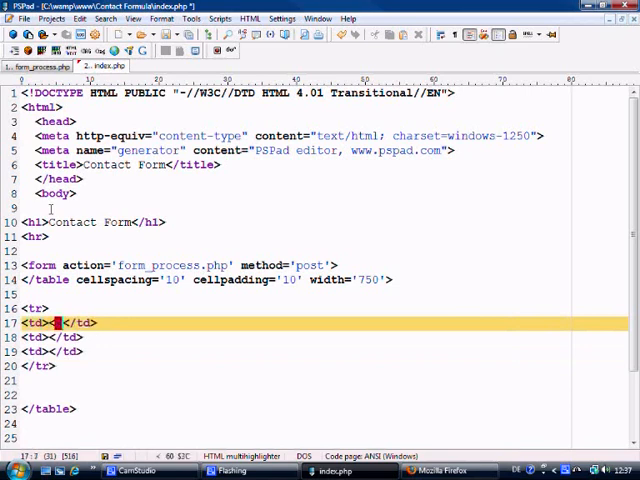
pyautogui.write('<b></b>')
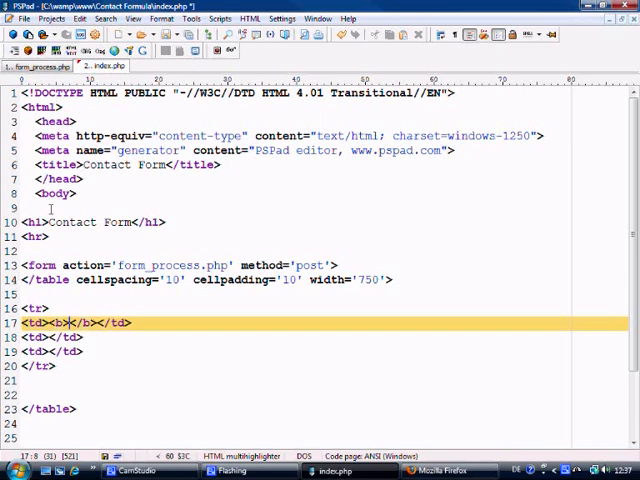
pyautogui.write('Name:')
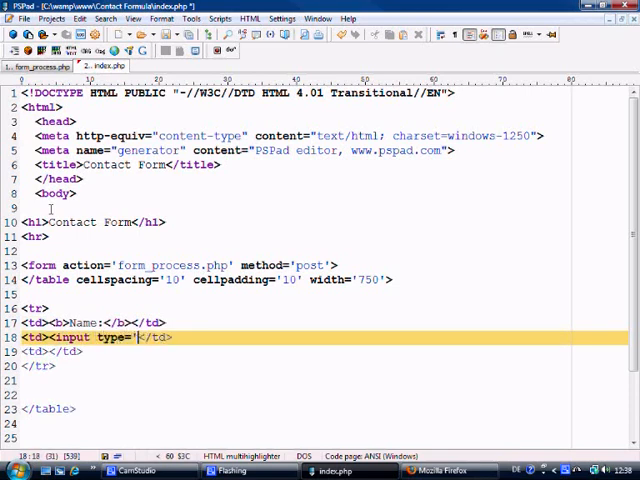
# Add a second cell with <input type='text' name='name' value=''>
pyautogui.write('text')
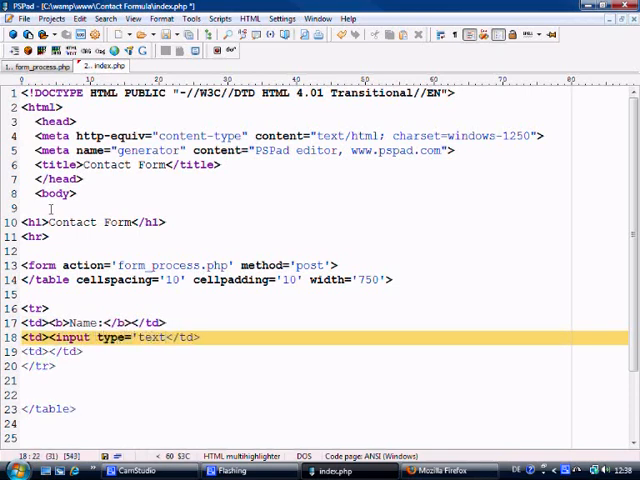
pyautogui.write('name=')
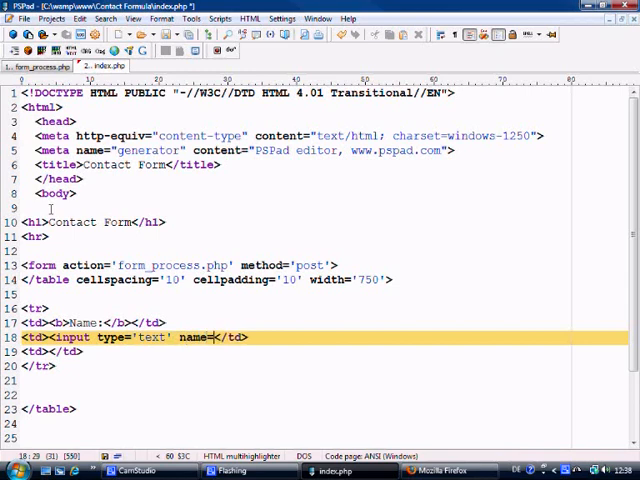
pyautogui.write("name'")
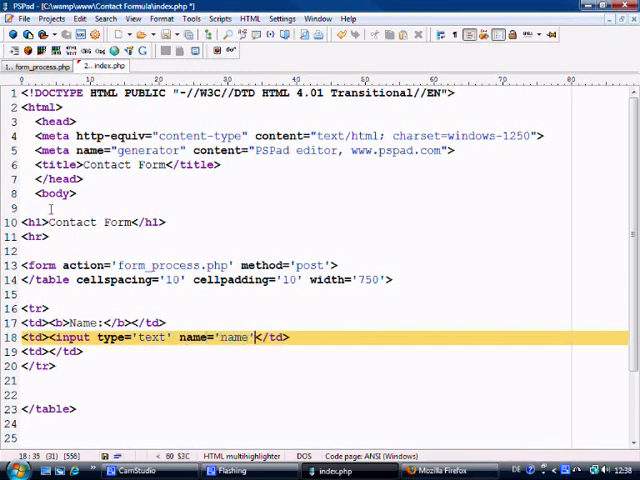
pyautogui.write('vaölue')
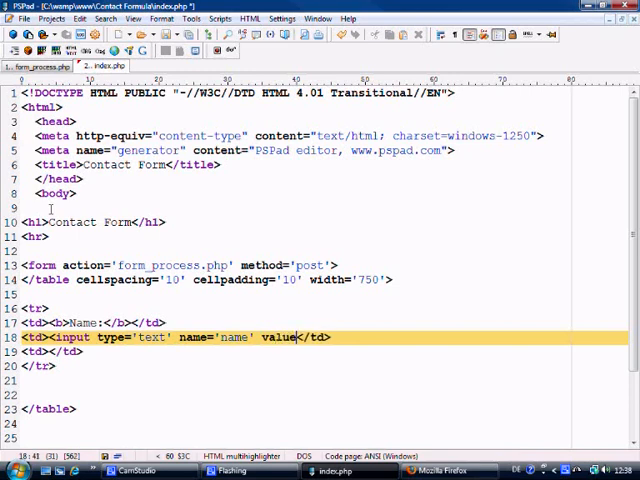
pyautogui.write("''>")
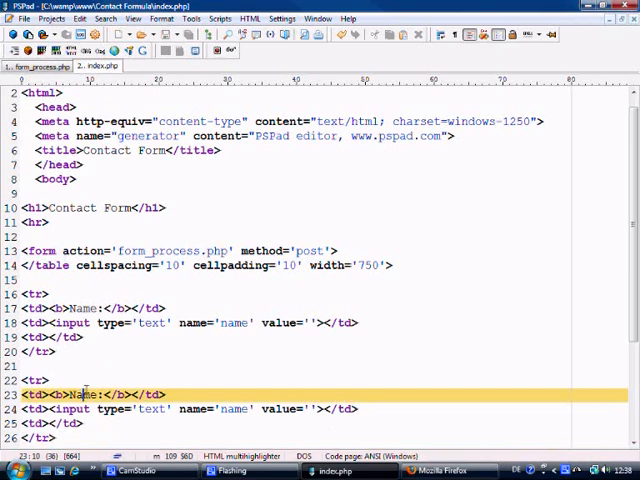
# Turn pasted rows into Surname and Phone Number rows with inputs named surname and phone
pyautogui.write('Sur')
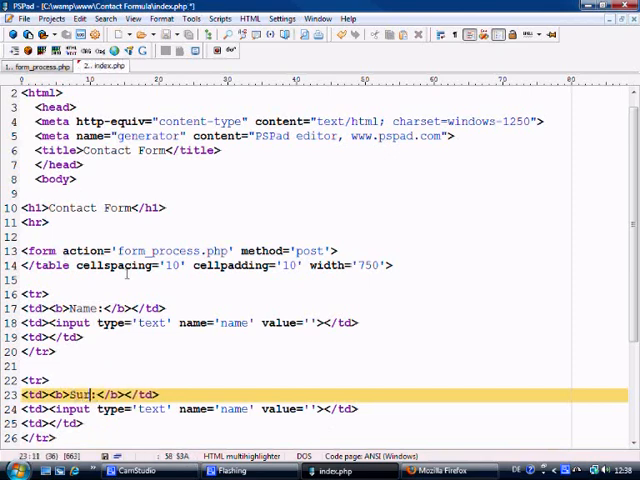
pyautogui.write('name')
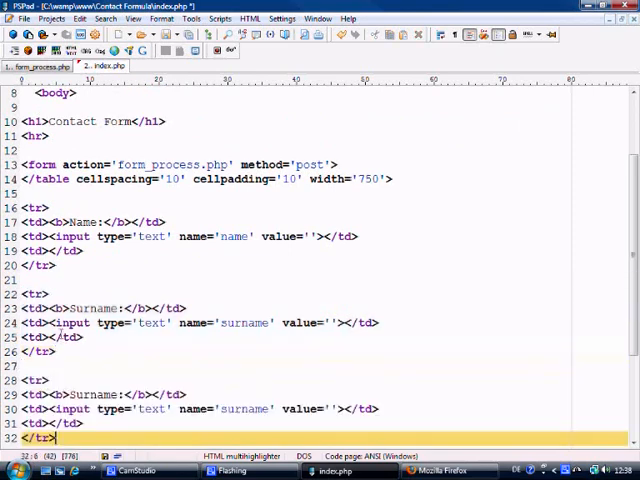
pyautogui.scroll(-3)
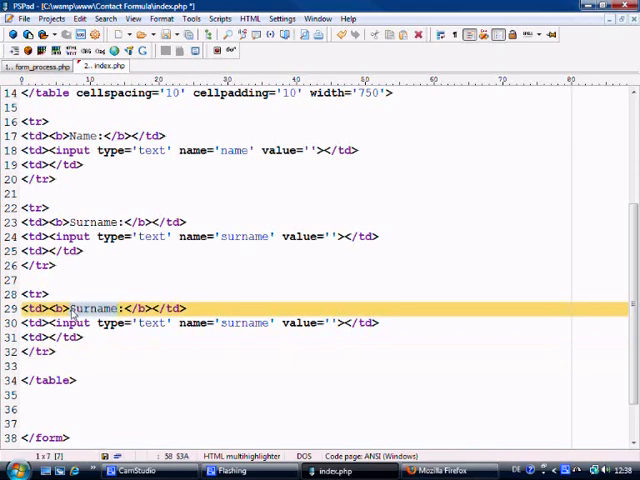
pyautogui.write('Phone')
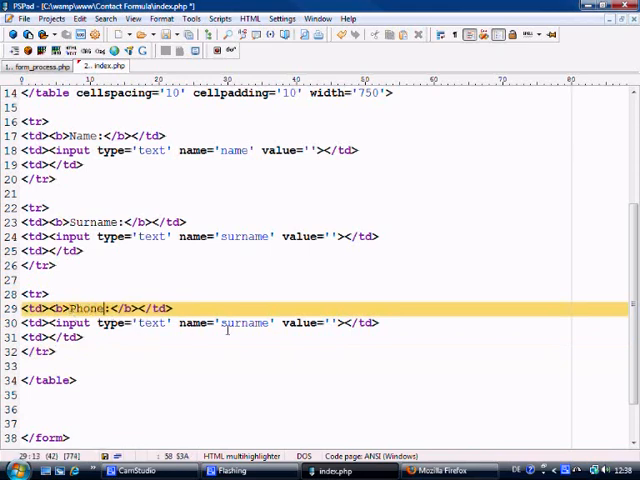
pyautogui.write('Number')
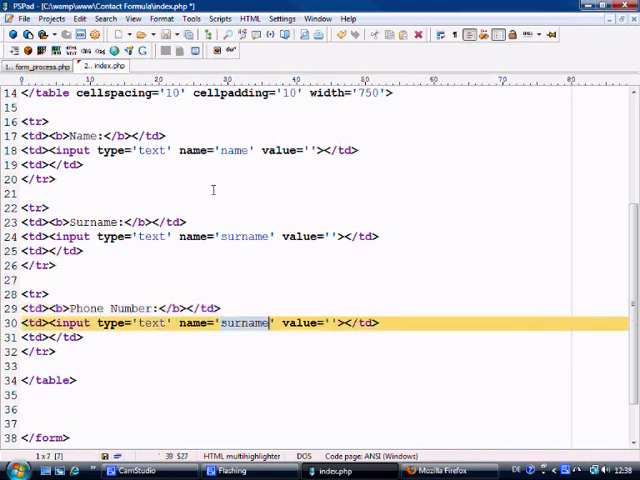
pyautogui.write('phone')
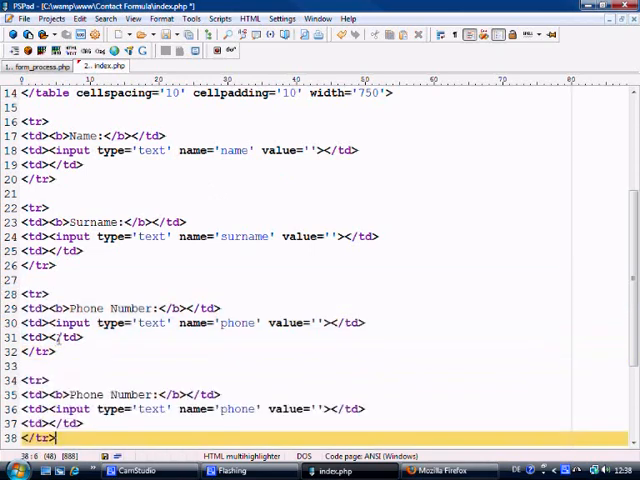
pyautogui.click(144, 394)
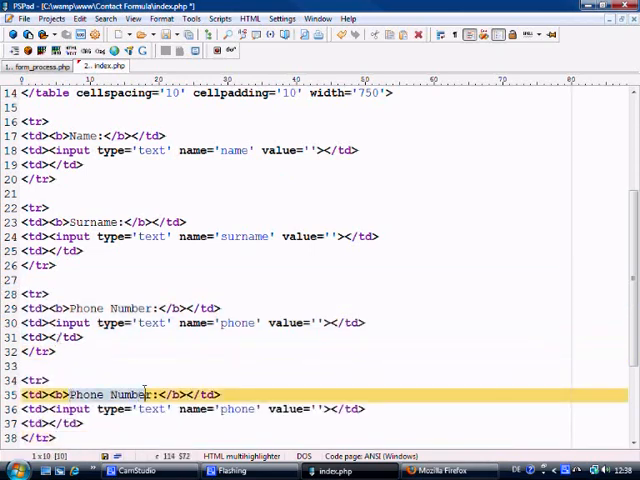
pyautogui.write('Email:')
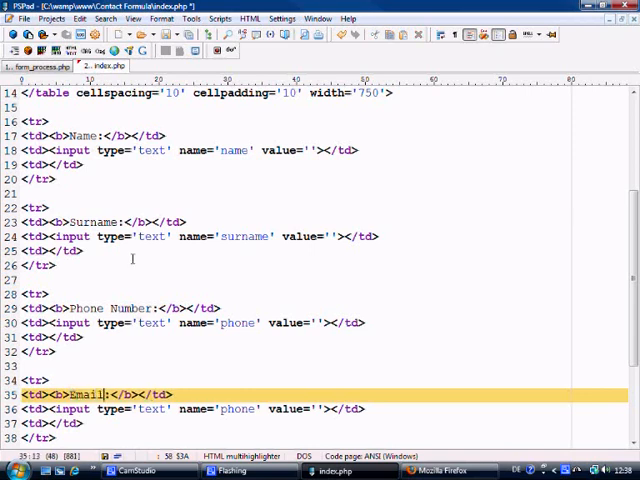
pyautogui.write('Address')
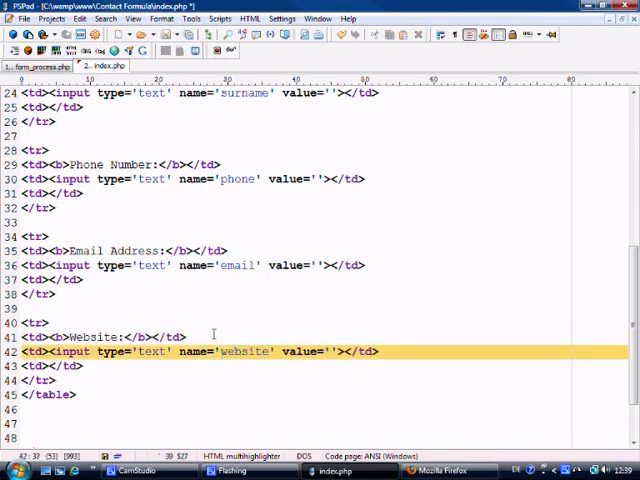
pyautogui.write('ht')
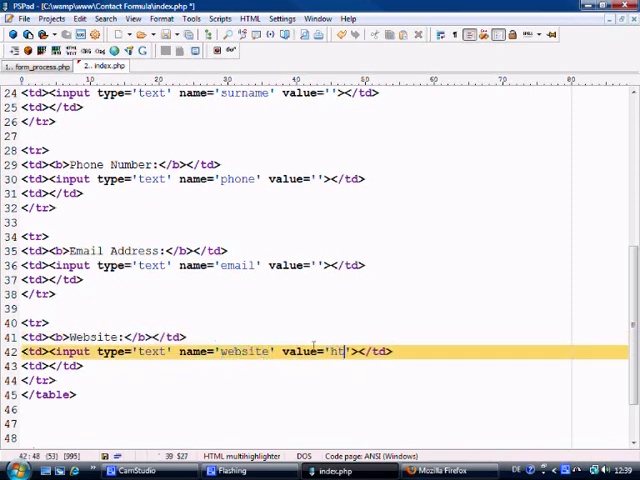
pyautogui.write('tp://')
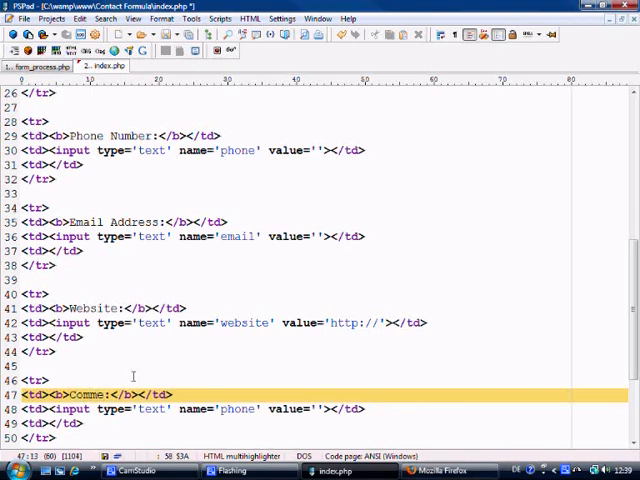
pyautogui.write('nts')
pyautogui.click(324, 408)
pyautogui.write('<td><textarea ')
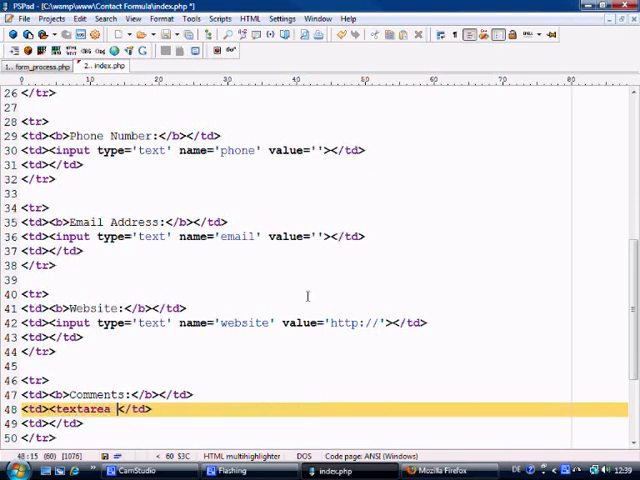
# Give the Comments cell a textarea with cols='26', rows='6' and name='comments'
pyautogui.write("cols='")
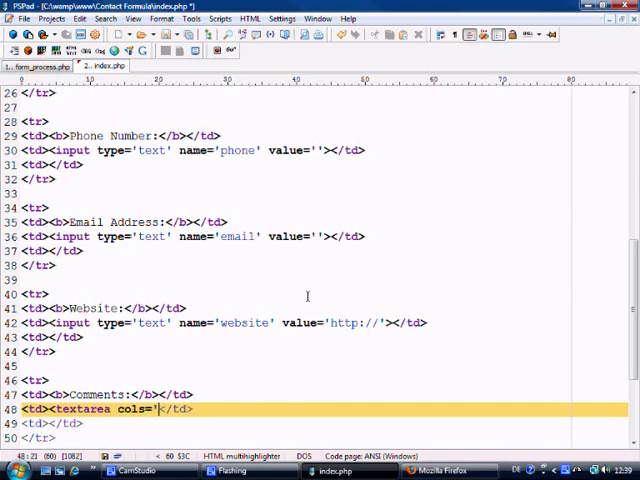
pyautogui.write("'")
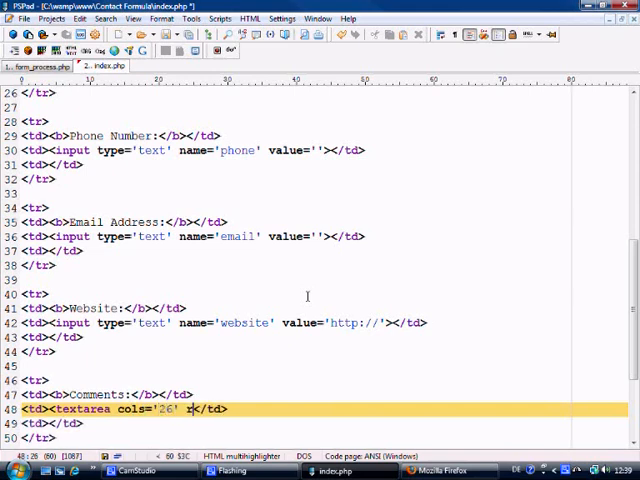
pyautogui.write("rows=''")
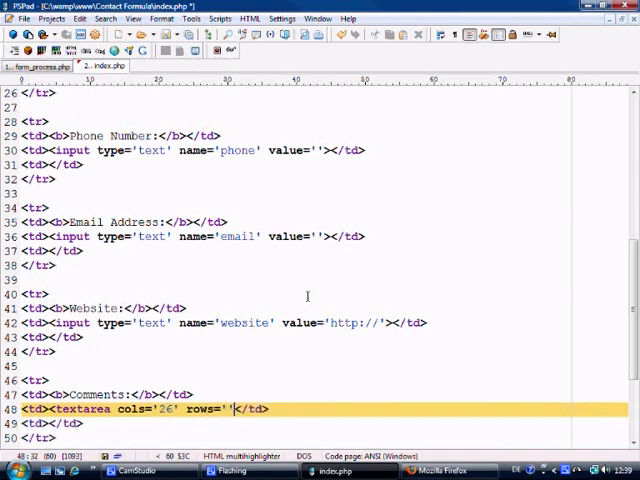
pyautogui.write("6' name='comments'></textarea>")
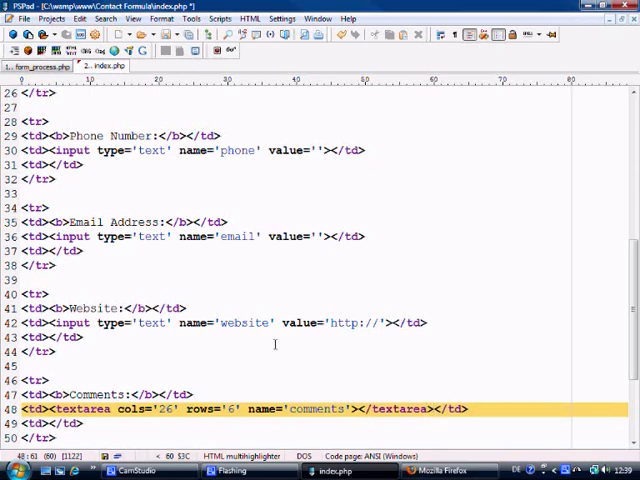
pyautogui.scroll(-3)
pyautogui.write('<td')
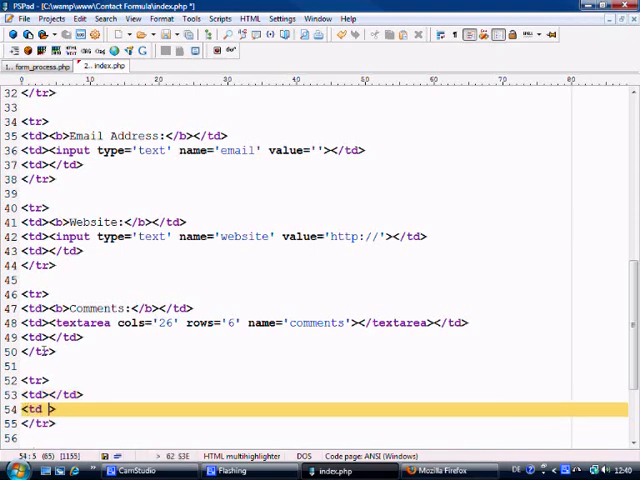
# Add a colspan='2' row holding a submit input named reset valued 'Reset Form'
pyautogui.write('colspan=')
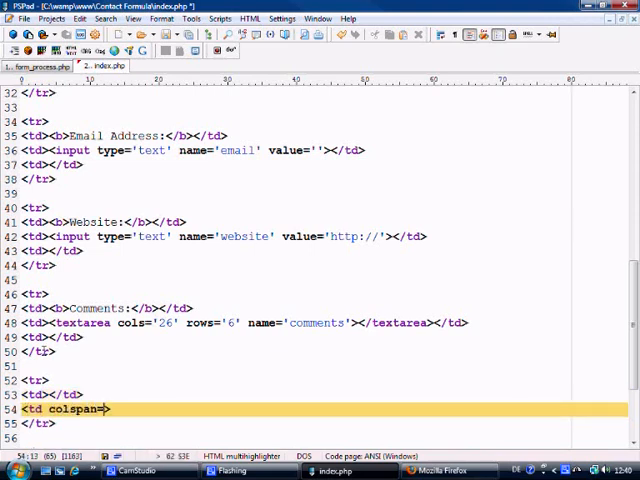
pyautogui.write("'2'>")
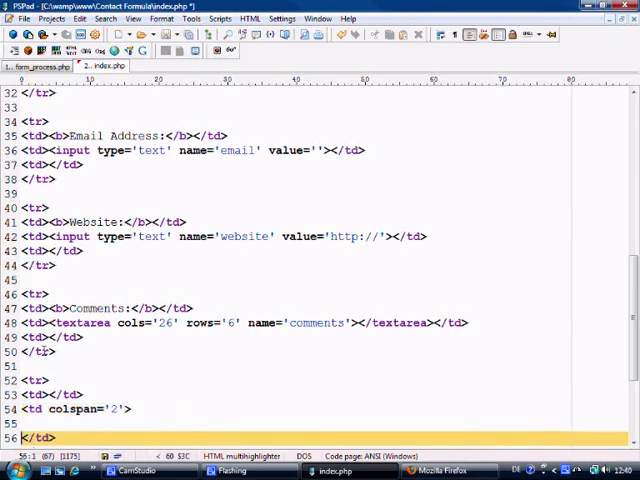
pyautogui.write('<input t')
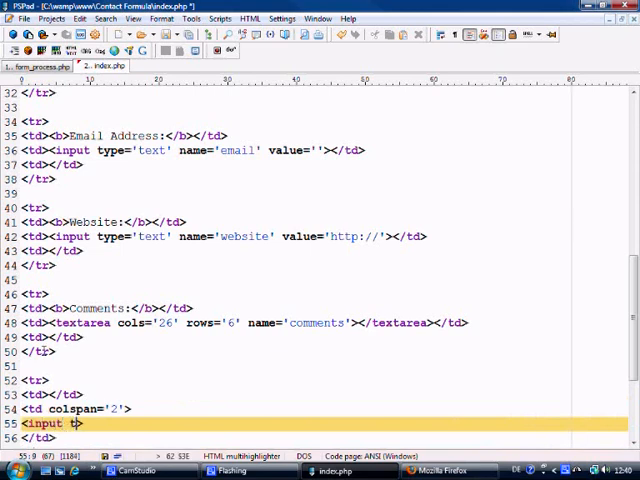
pyautogui.write("ype='s'")
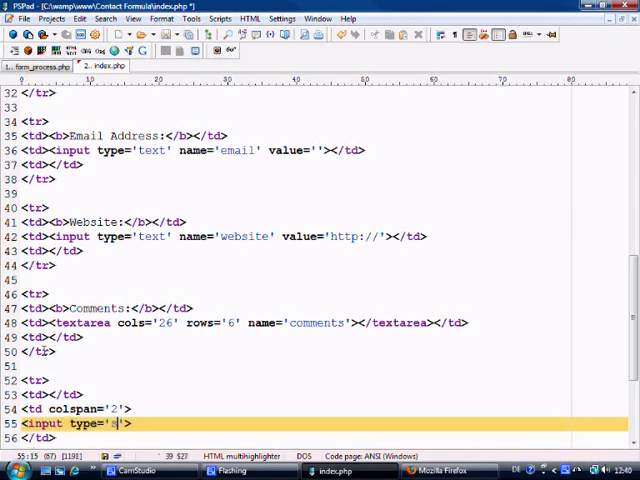
pyautogui.write("submit' name='re")
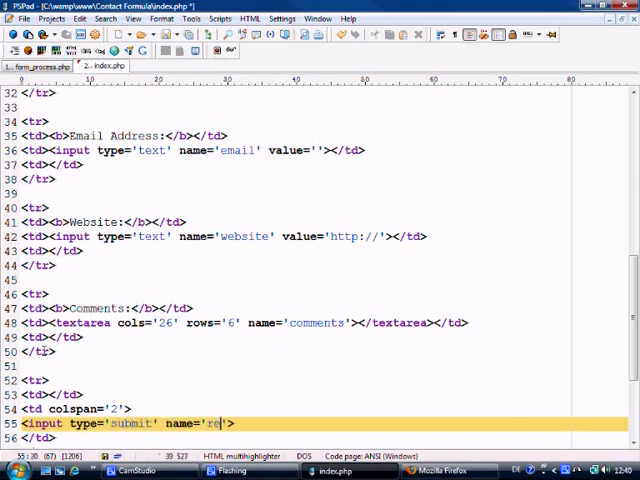
pyautogui.write("set' val")
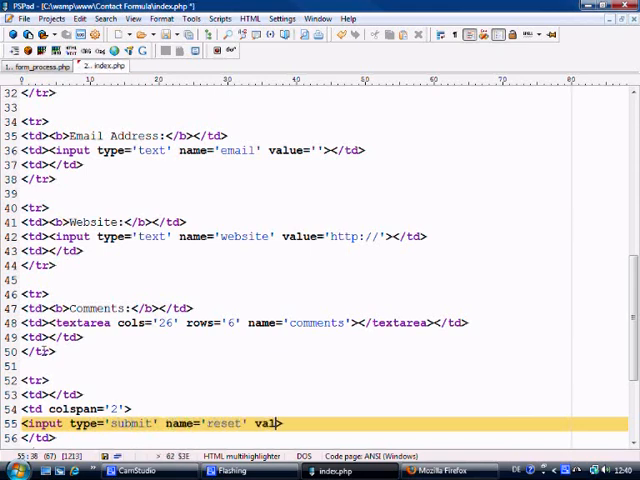
pyautogui.write("ue=''>")
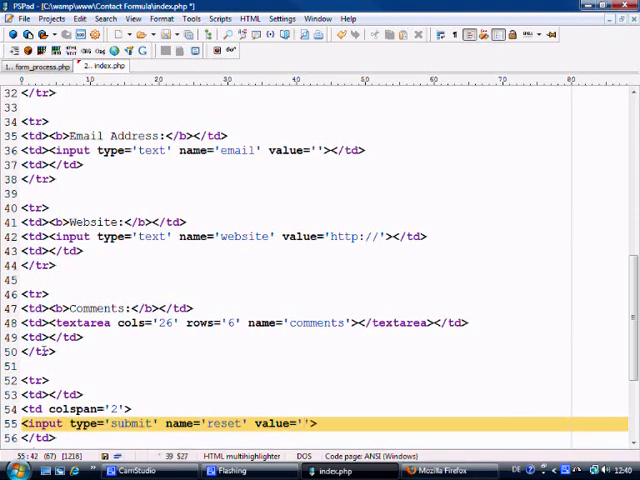
pyautogui.write('Reset Form')
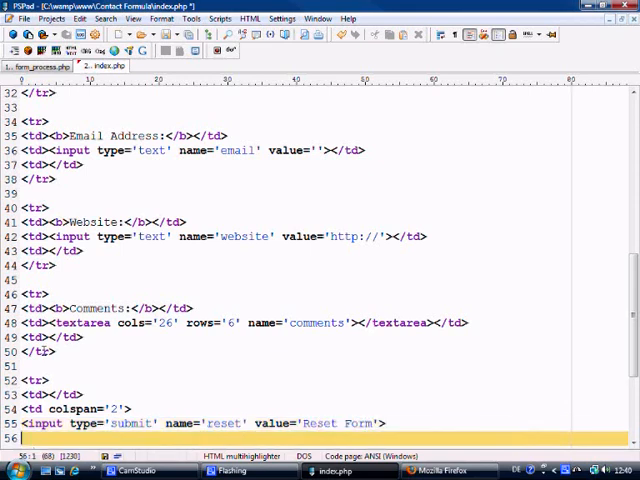
# Add the second submit input named submit valued 'Submit Form' and preview the page in Firefox
pyautogui.write("<input type='submit' name='submit' value='Submit Form'>")
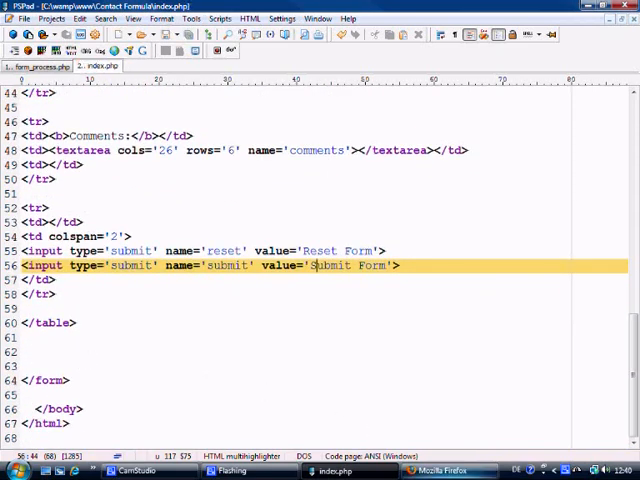
pyautogui.click(440, 470)
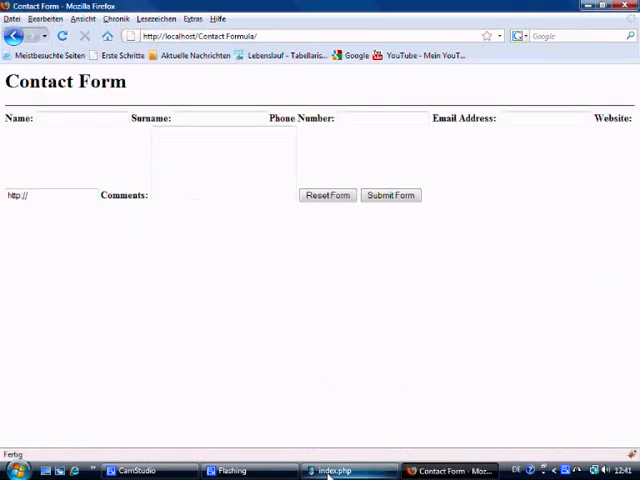
# Add valign='top' to the Comments label cell and check the layout in Firefox
pyautogui.click(336, 470)
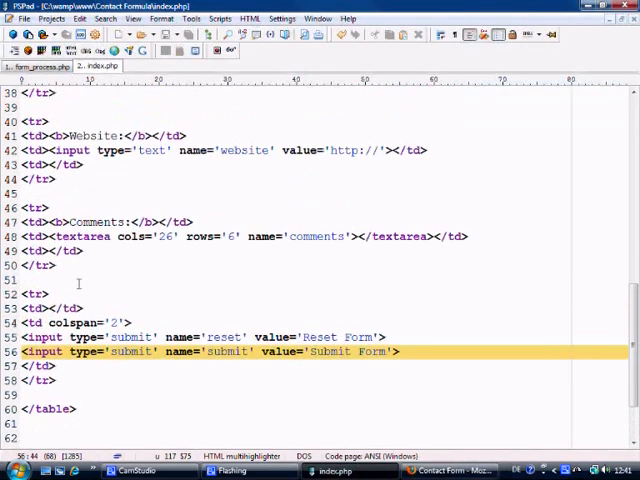
pyautogui.scroll(-3)
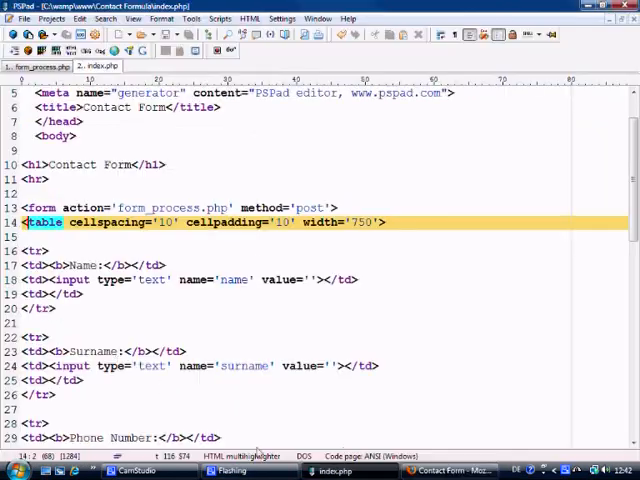
pyautogui.scroll(-3)
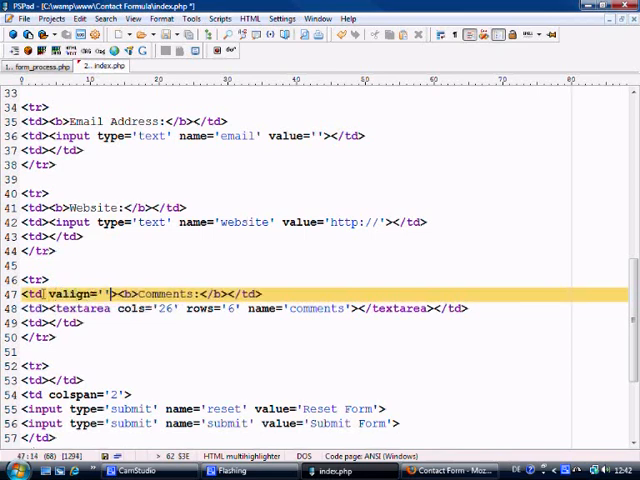
pyautogui.write('top')
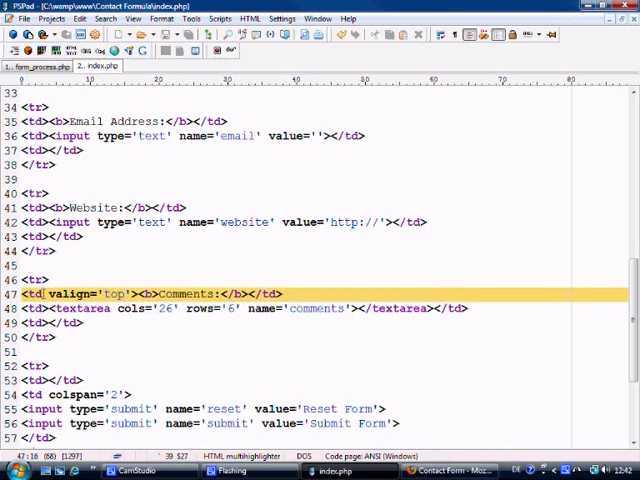
pyautogui.click(448, 470)
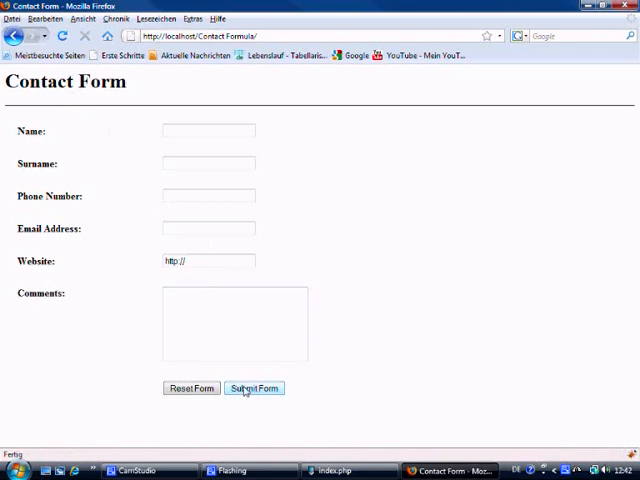
pyautogui.click(252, 388)
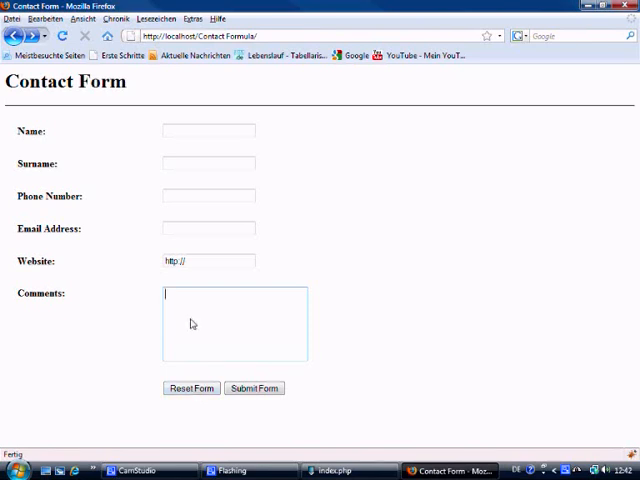
pyautogui.click(190, 388)
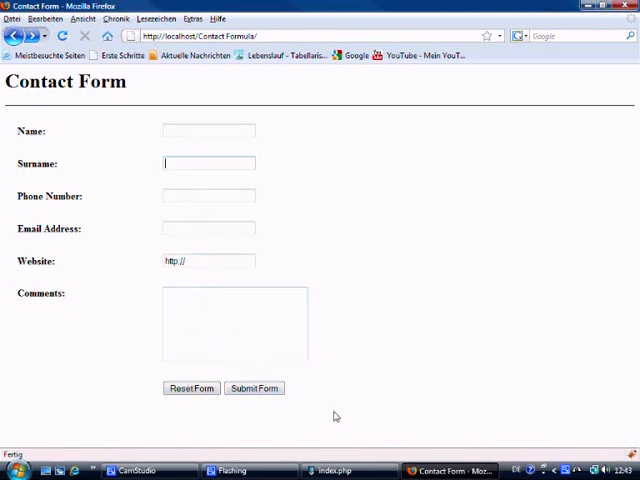
pyautogui.moveTo(114, 176)
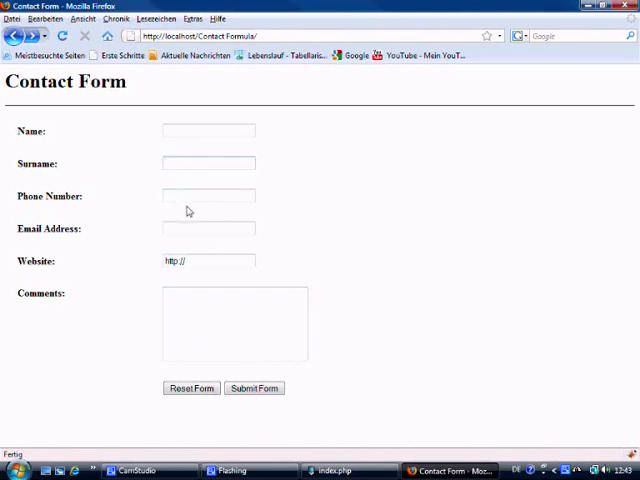
pyautogui.moveTo(172, 232)
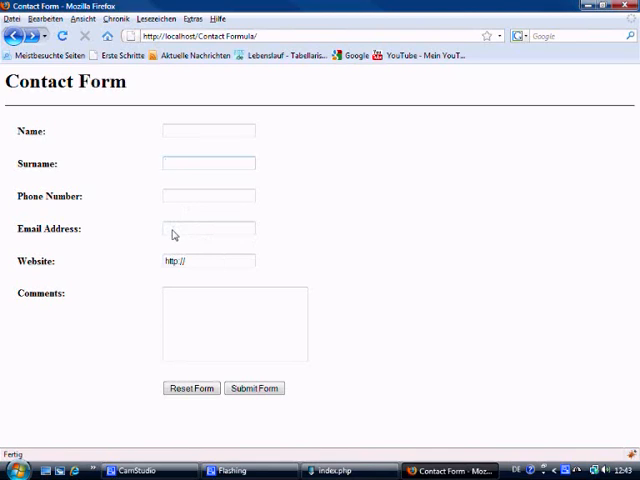
pyautogui.click(208, 164)
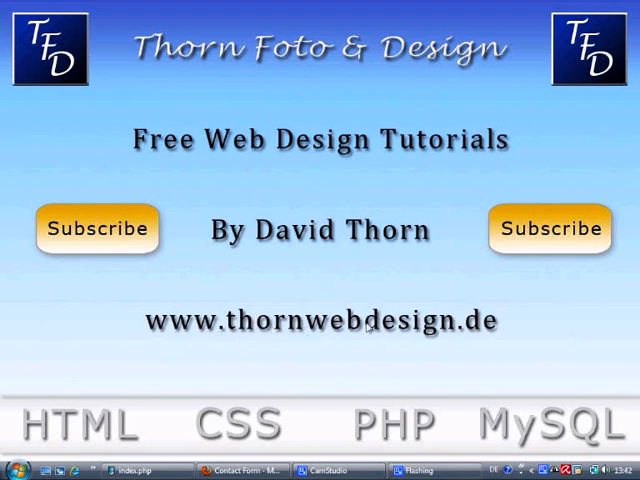
pyautogui.moveTo(320, 324)
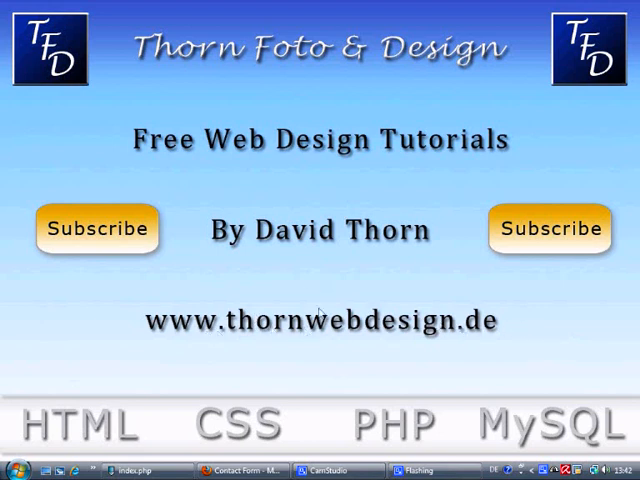
pyautogui.moveTo(360, 348)
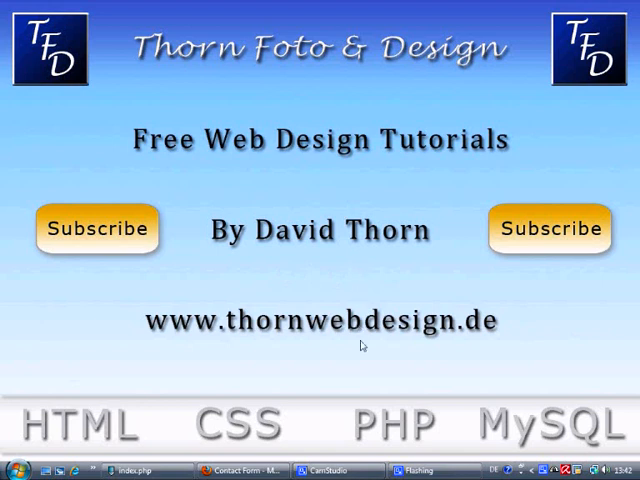